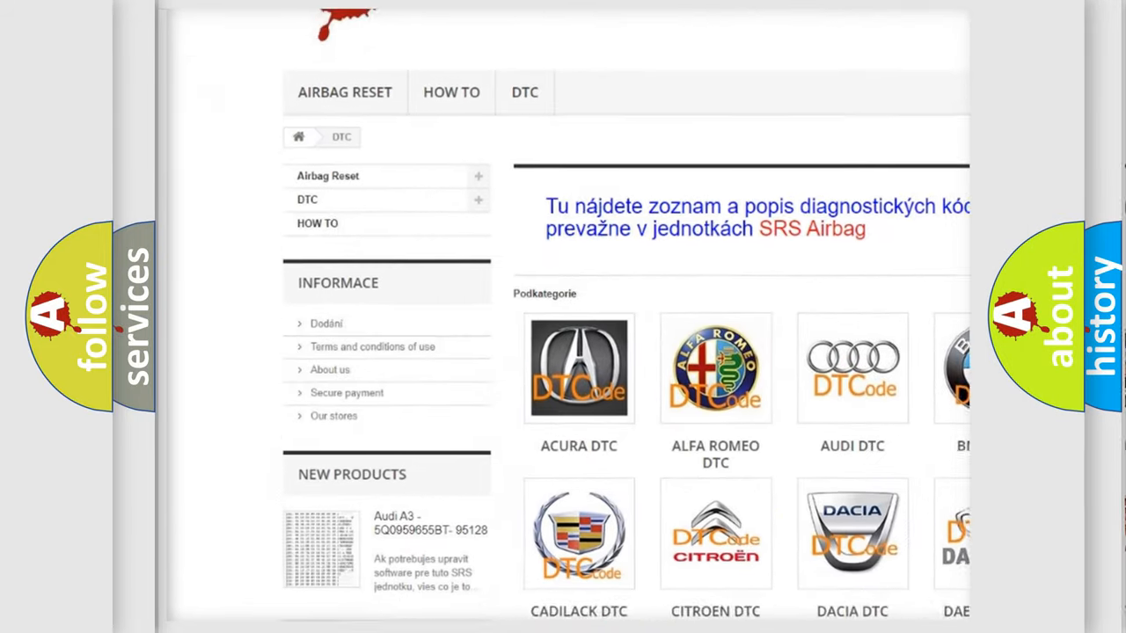
scroll(down, 3)
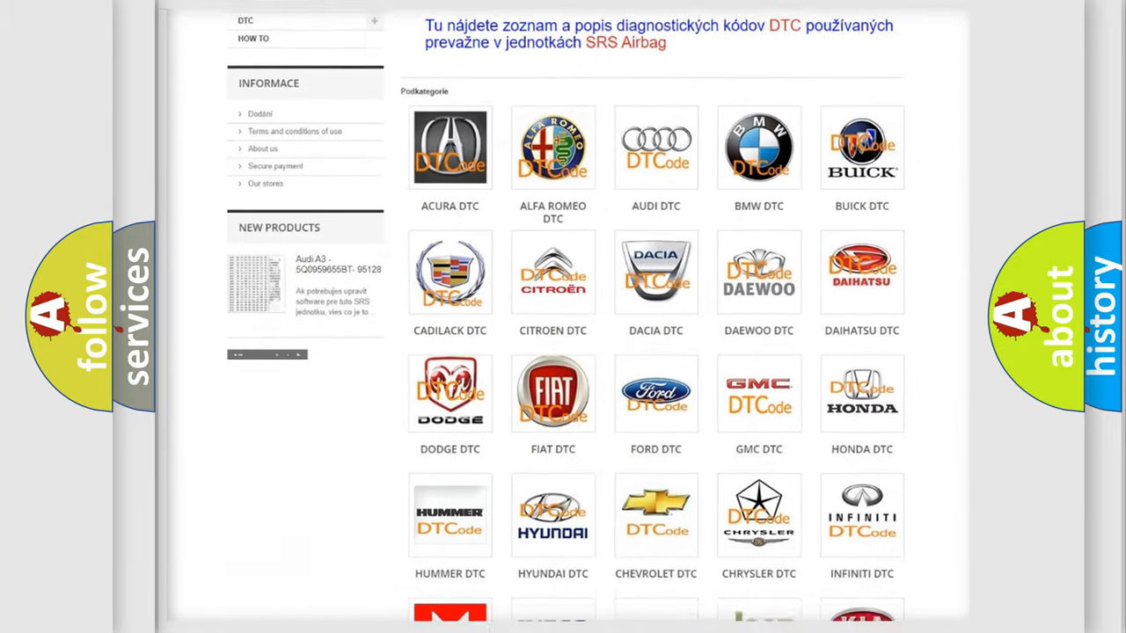
scroll(down, 3)
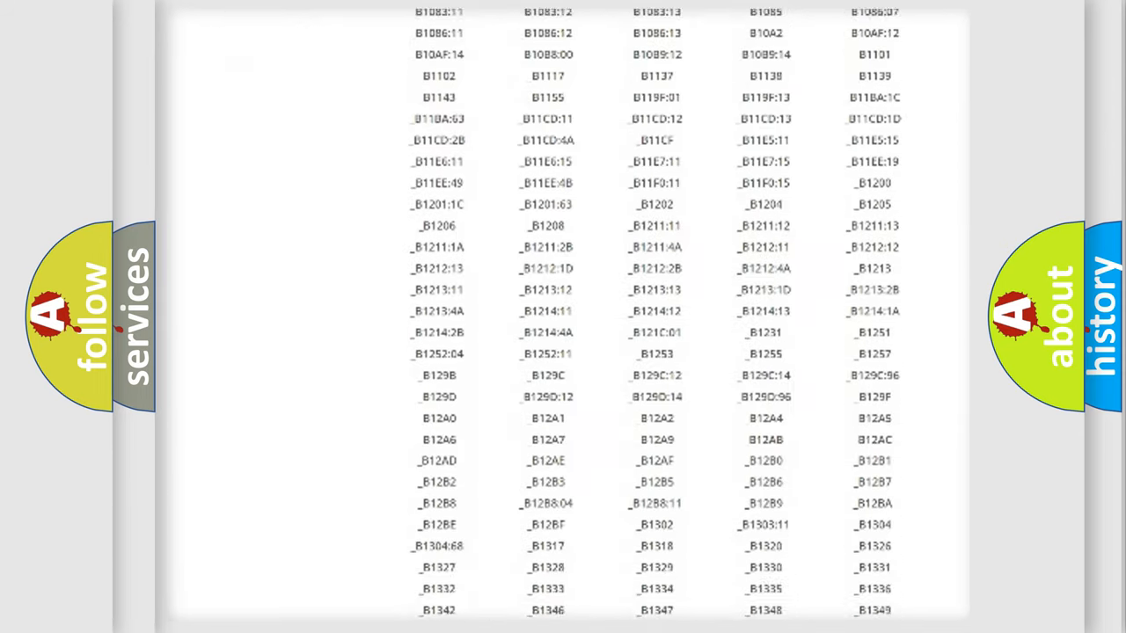
scroll(down, 3)
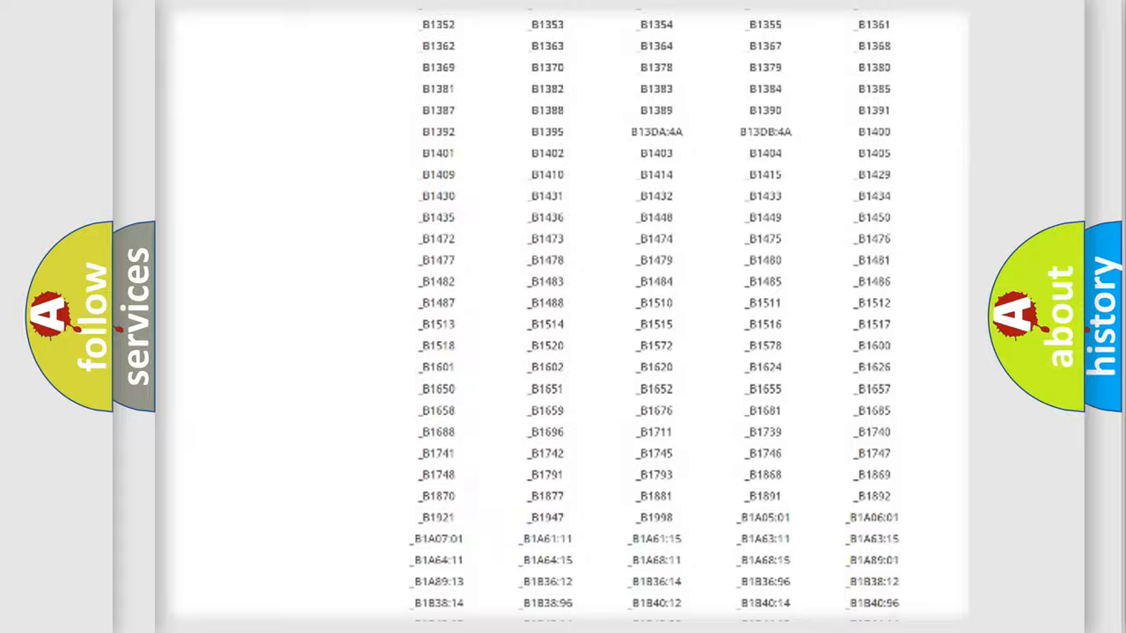